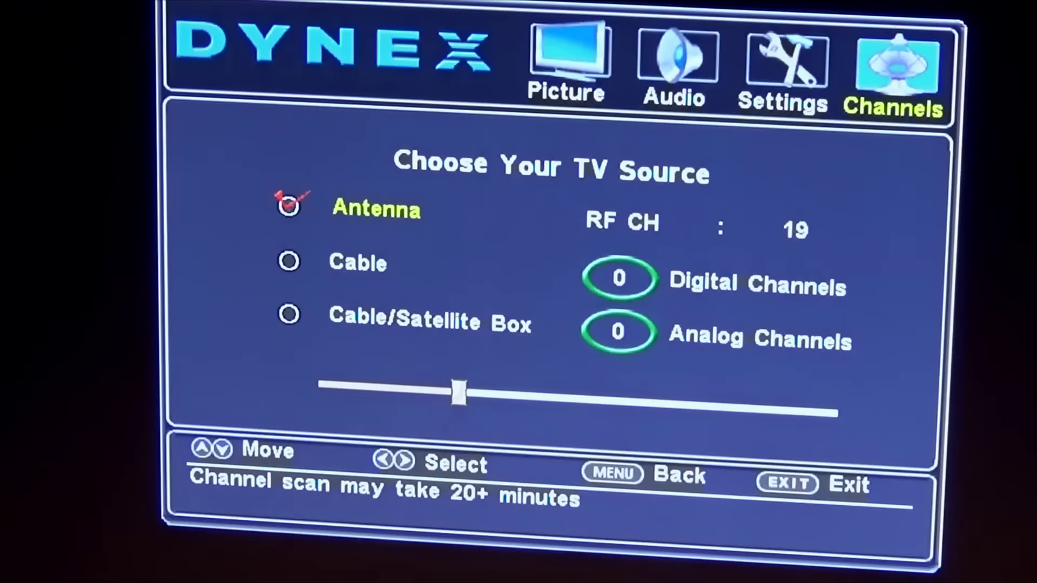
Select Antenna as the TV source and start the auto channel scan
key("right")
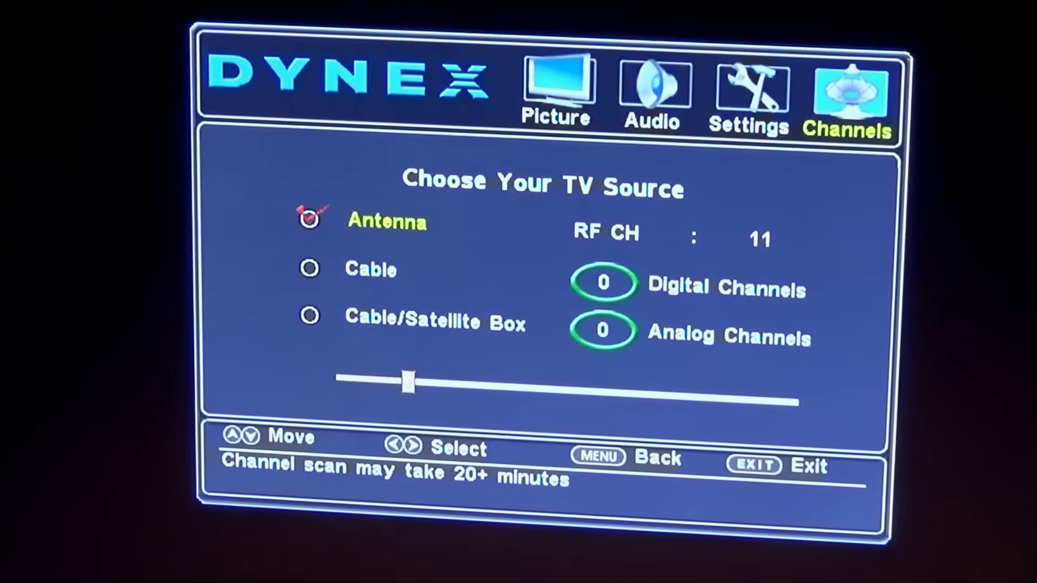
Restart the Antenna auto-scan and let it reach RF channel 13 with zero channels found
key("right")
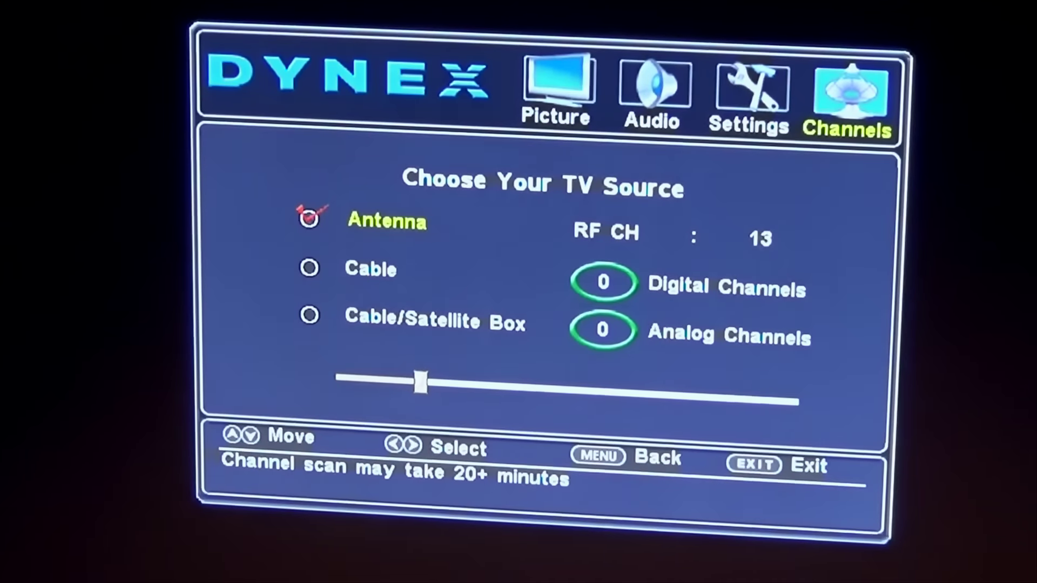